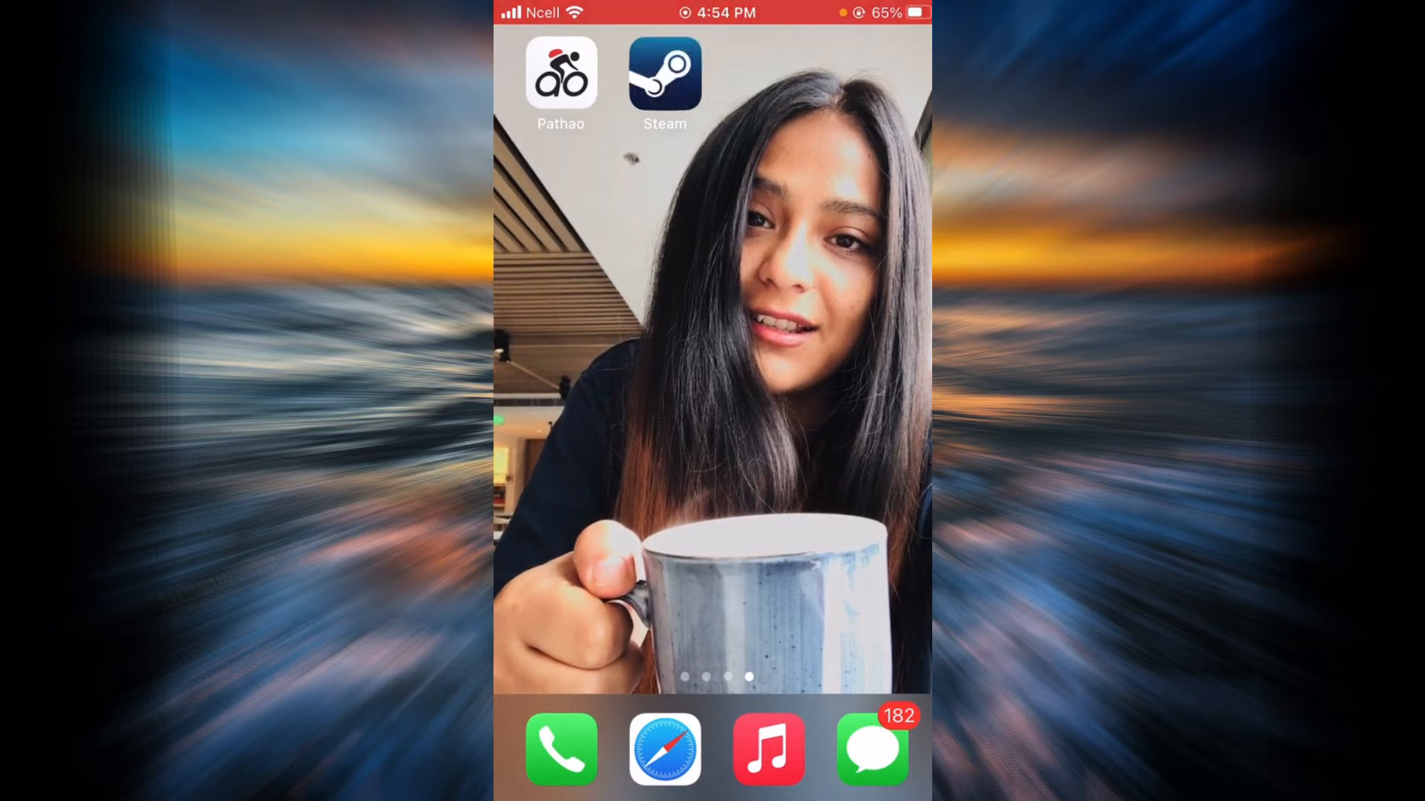
# Launch the Steam app from the home screen to reach its sign-in screen.
pyautogui.click(665, 73)
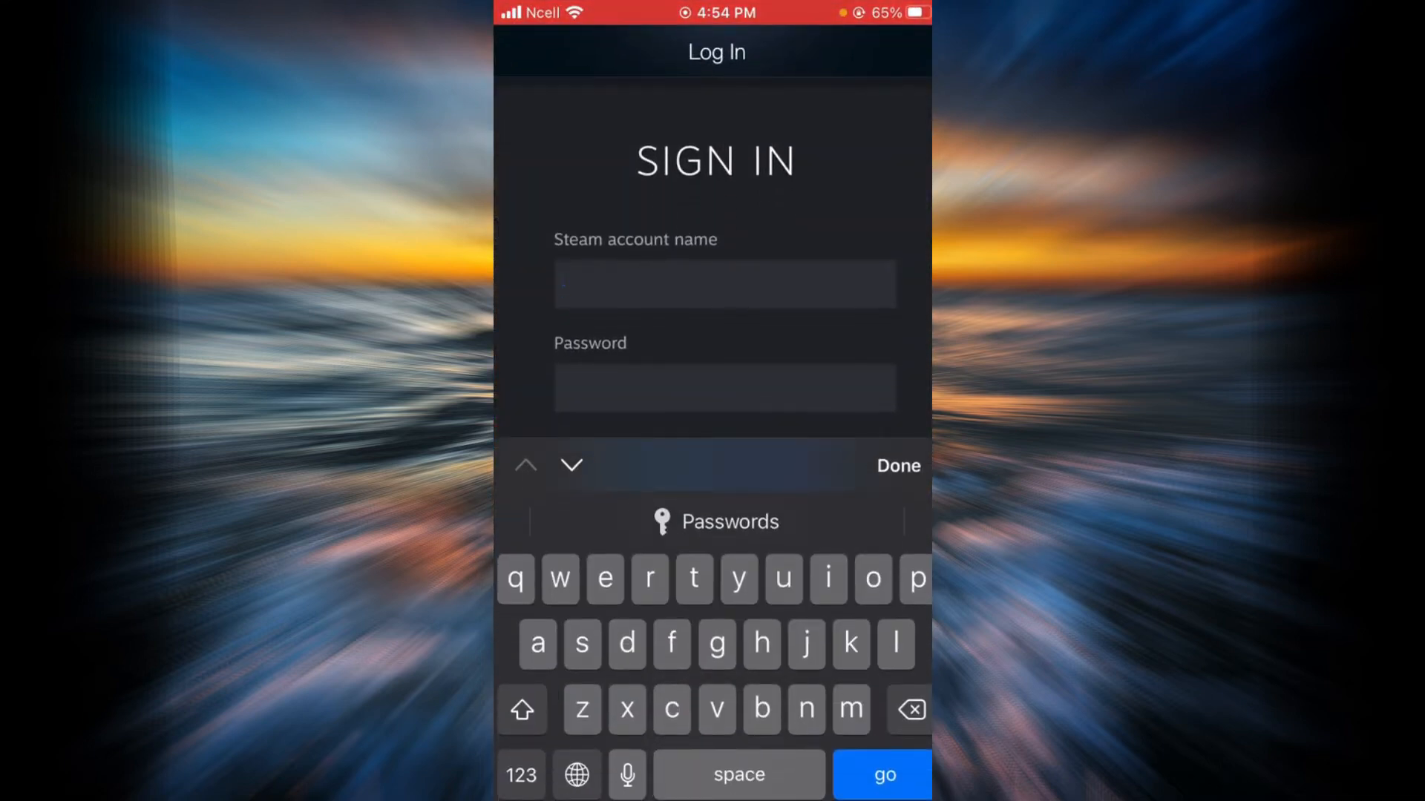
# Enter the account name 'help' and the password on the Steam sign-in form.
pyautogui.write('helpdeck12')
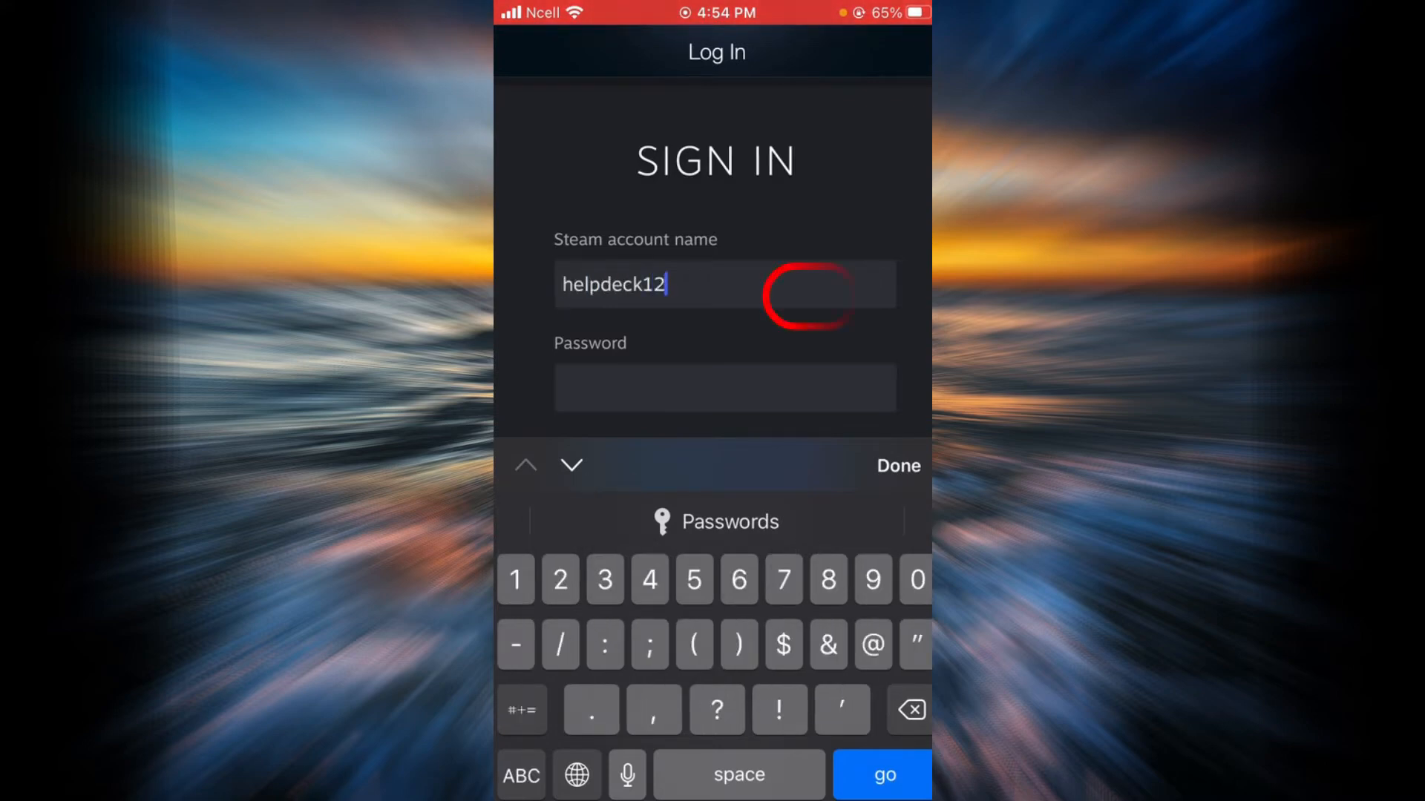
pyautogui.write('3321')
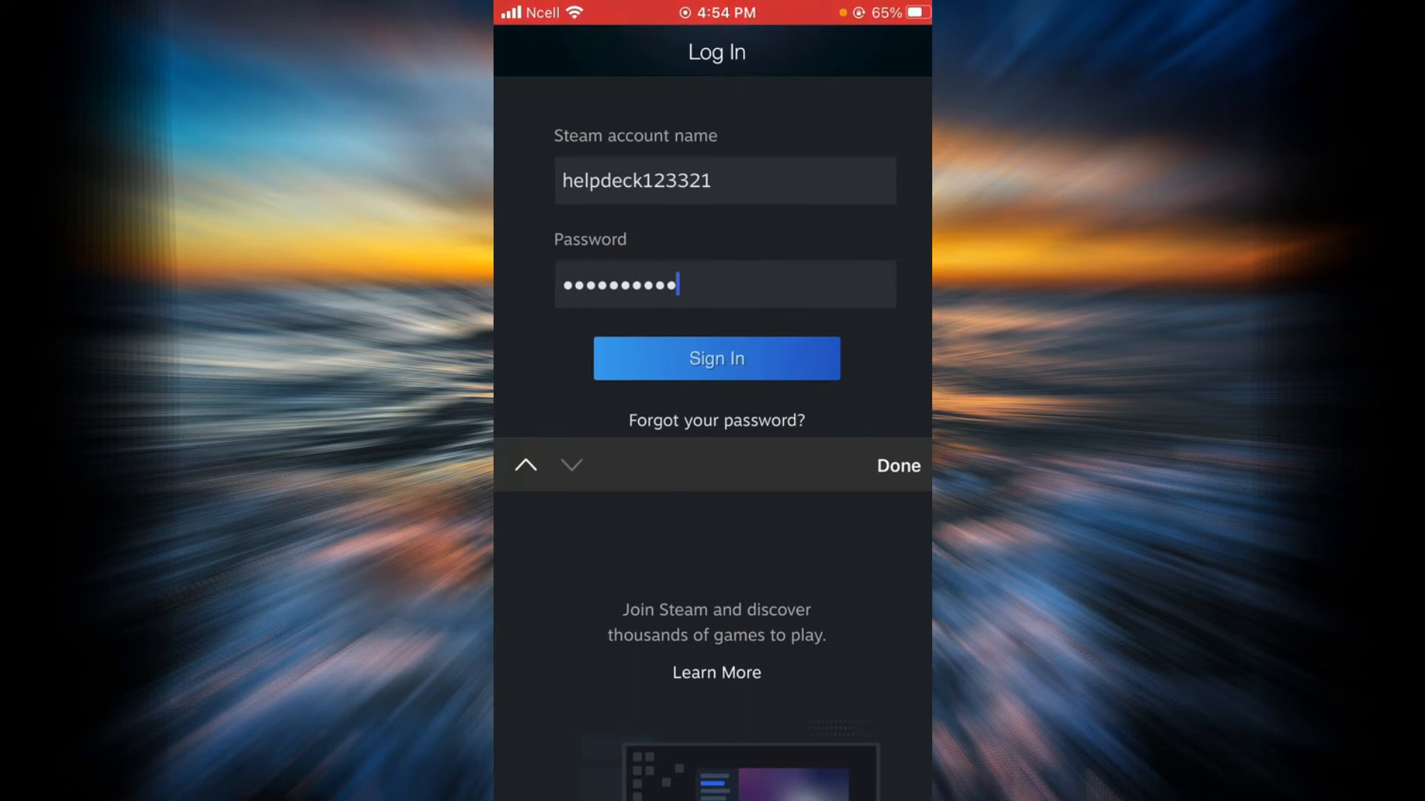
# Finish the password and sign in to the Steam account.
pyautogui.write('••')
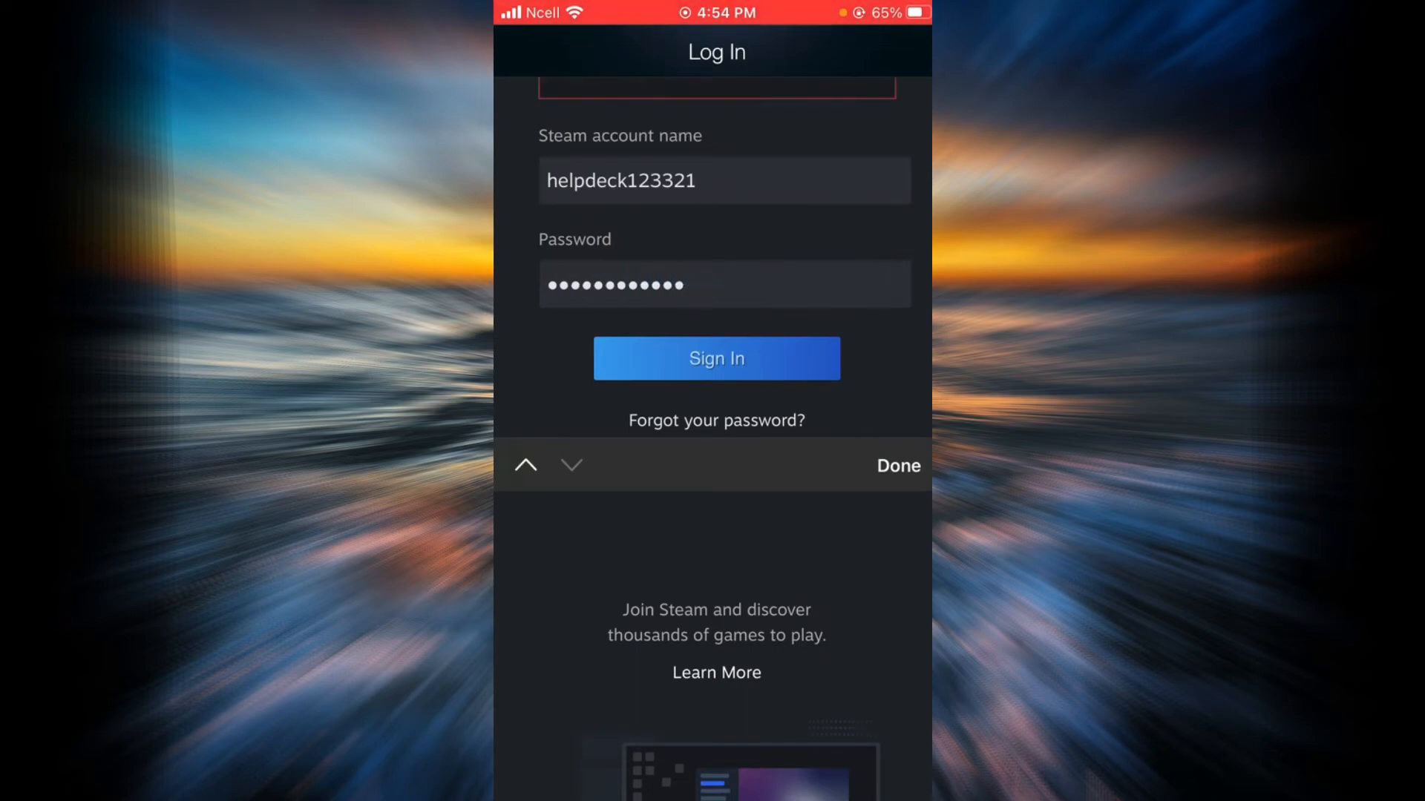
pyautogui.click(715, 358)
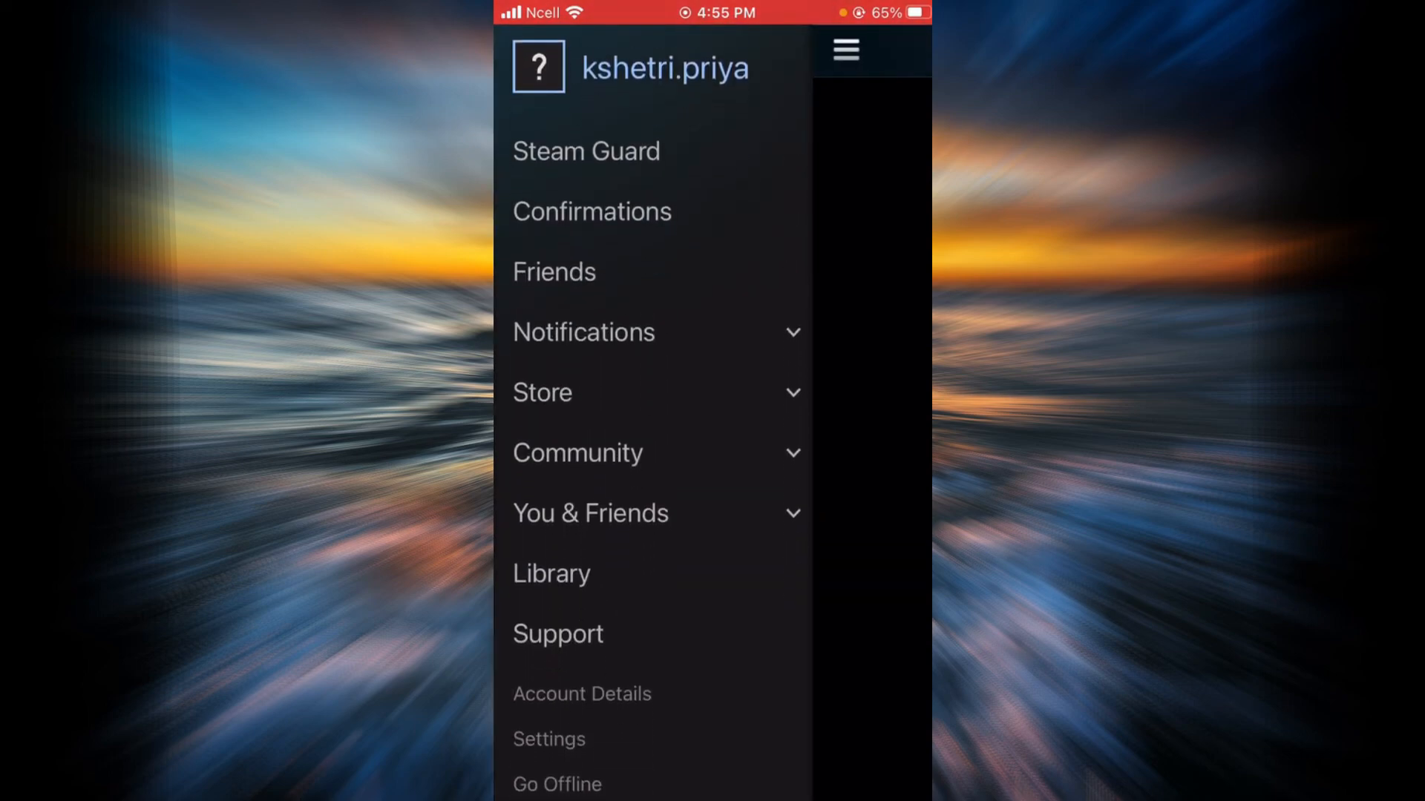
# Navigate via Store > Featured to the Welcome to Steam store home page.
pyautogui.click(543, 392)
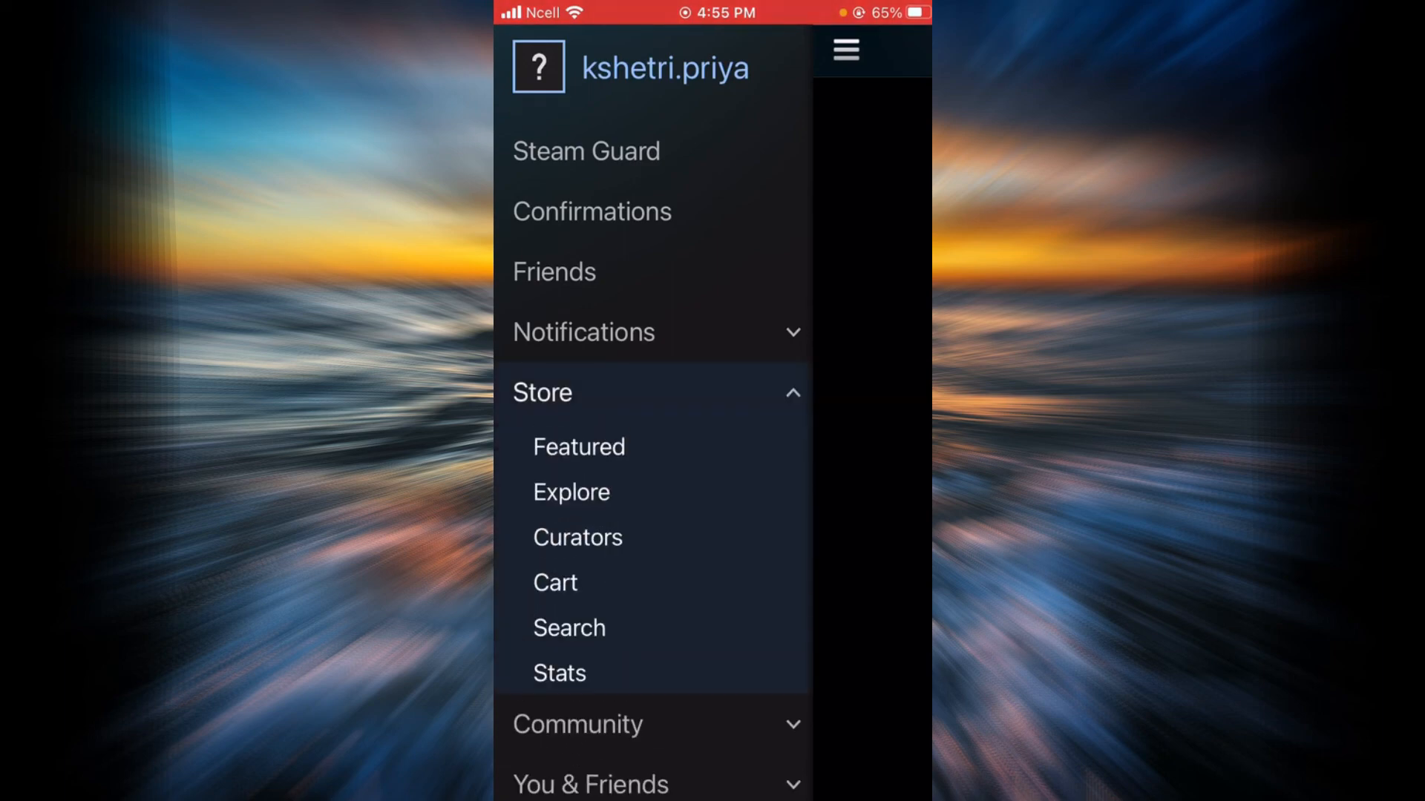
pyautogui.click(577, 447)
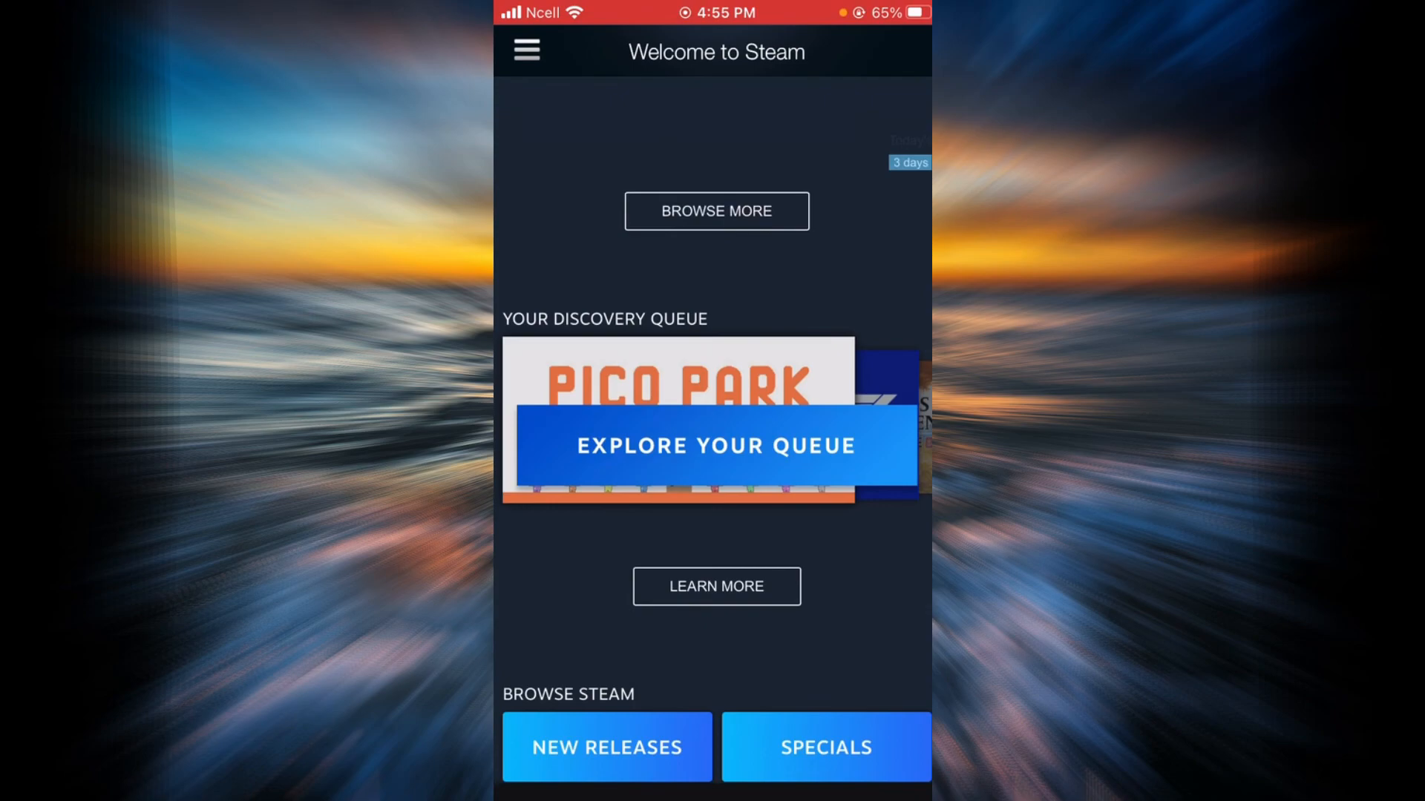